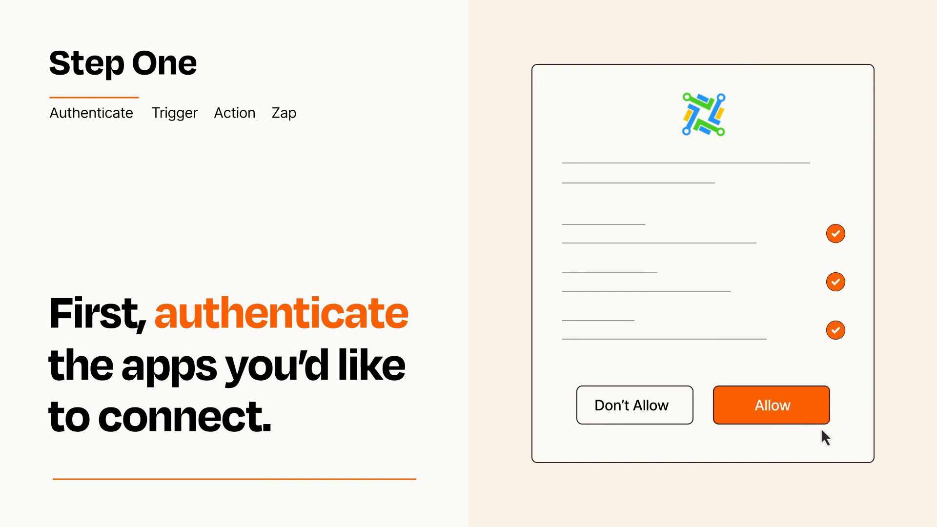
# Step: Allow access in the authorization dialog to authenticate the connected app
pyautogui.click(770, 404)
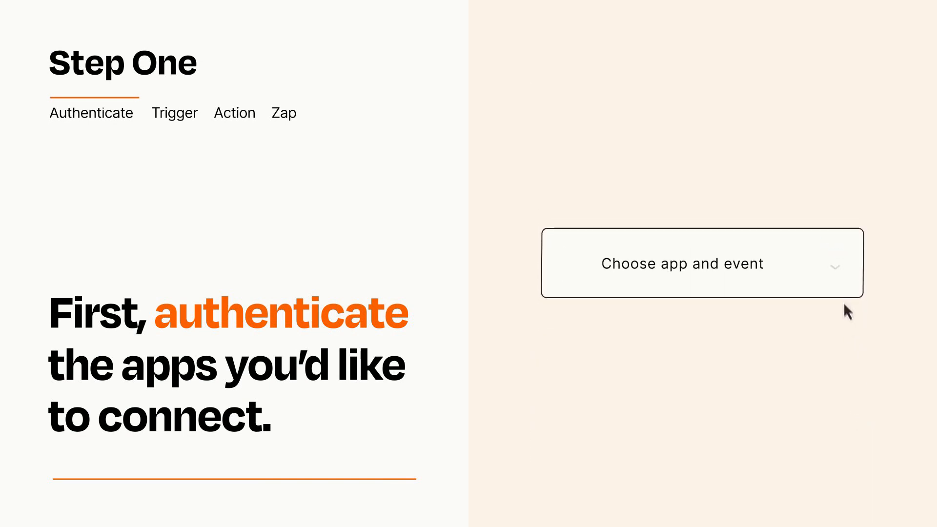
# Step: Choose New Spreadsheet Row from the app-and-event list as the Zap's trigger
pyautogui.click(702, 263)
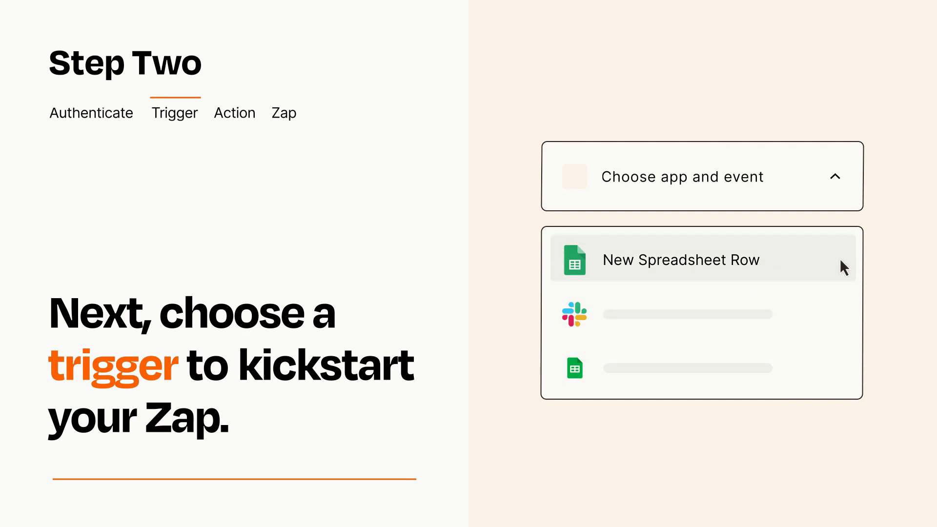
pyautogui.moveTo(845, 272)
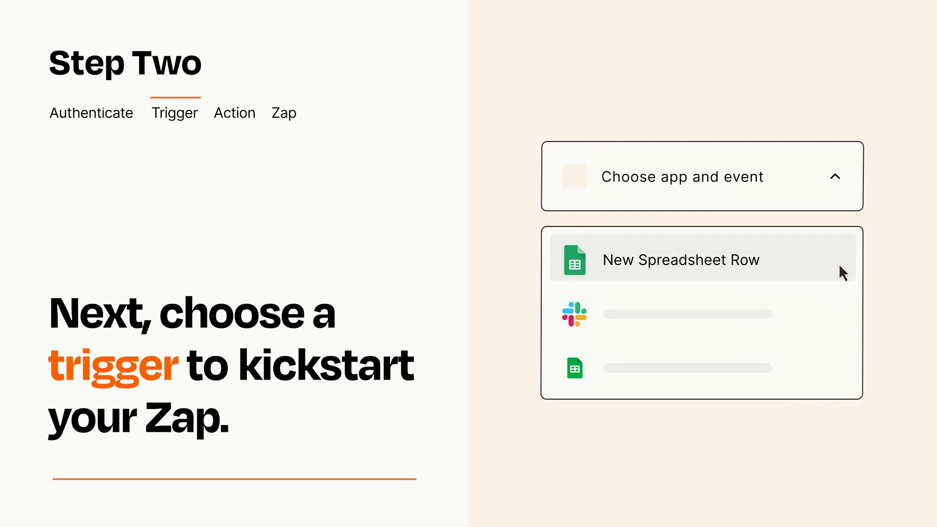
pyautogui.click(681, 259)
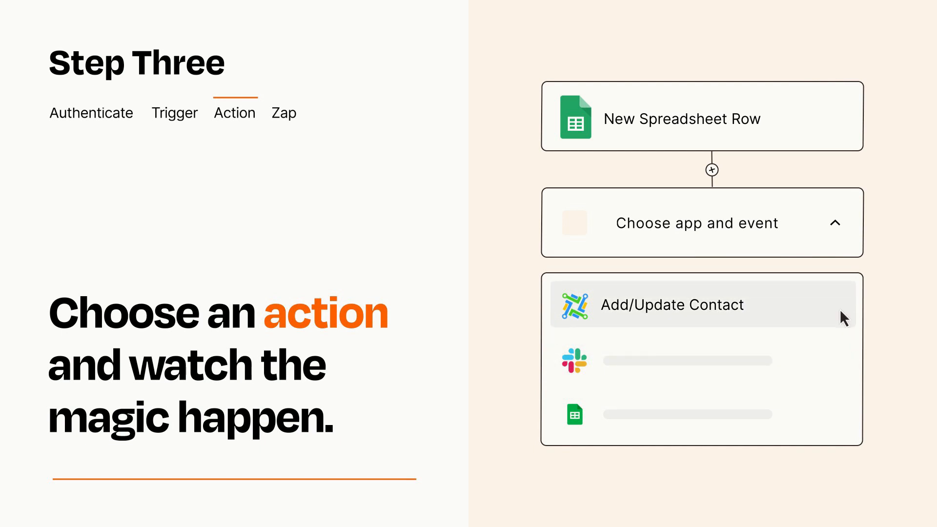
# Step: Select Add/Update Contact as the action, then click into the Item field
pyautogui.click(672, 304)
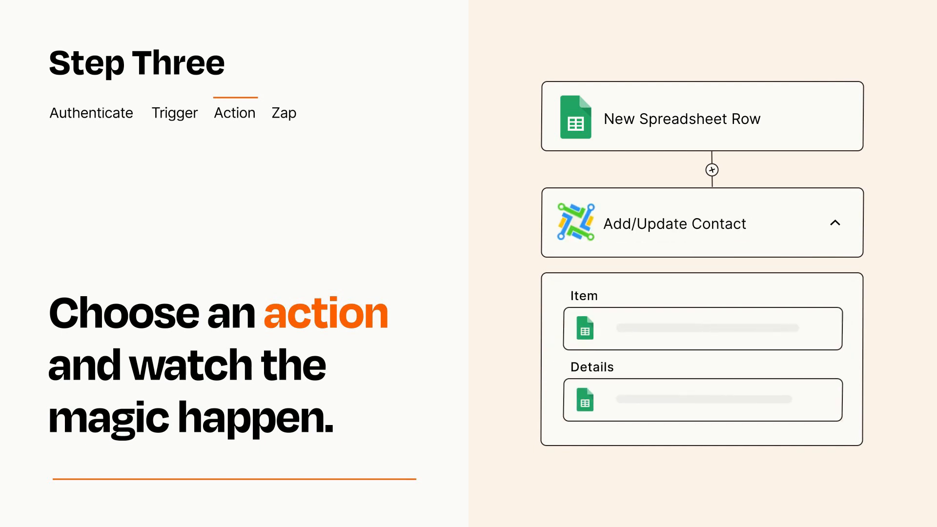
pyautogui.click(836, 223)
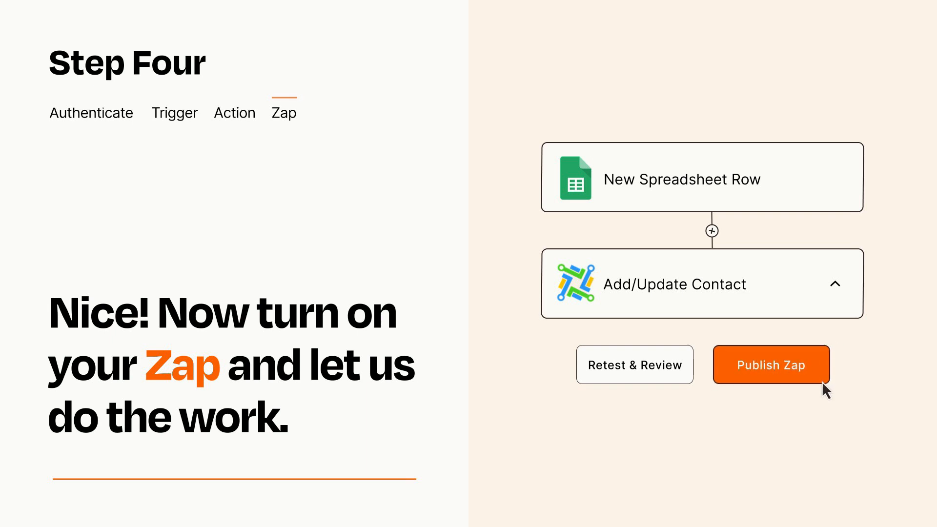
# Step: Publish the New Spreadsheet Row to Add/Update Contact Zap
pyautogui.click(771, 365)
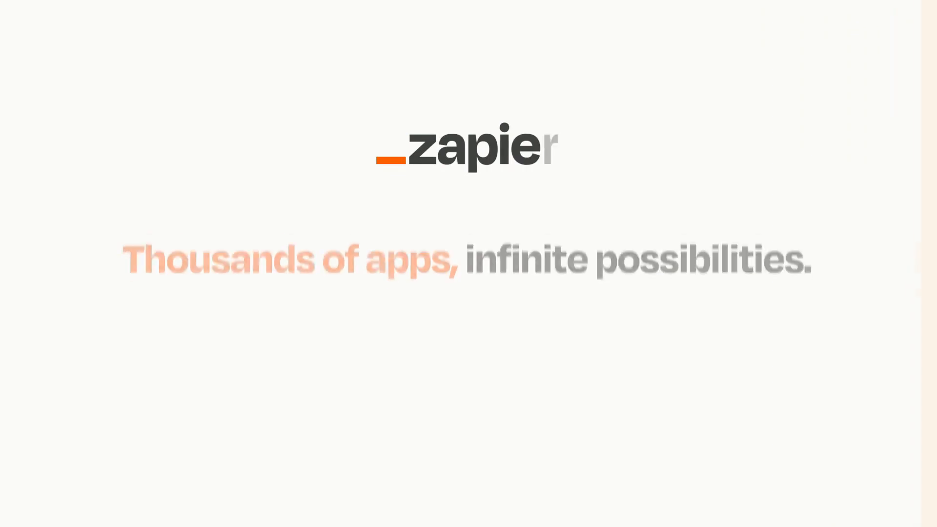